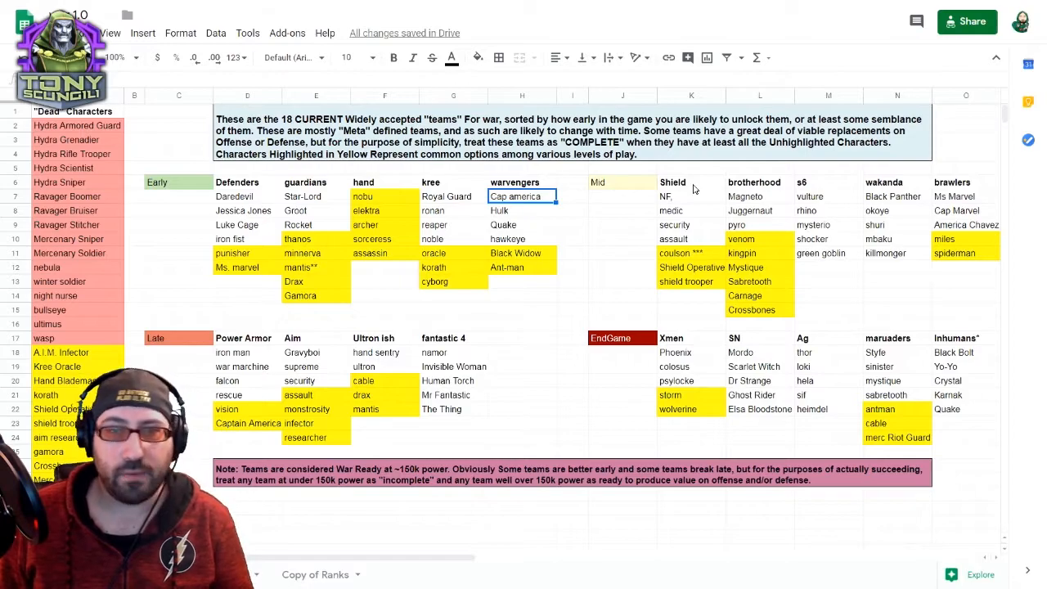
{"action": "mouse_move", "coordinate": [848, 186]}
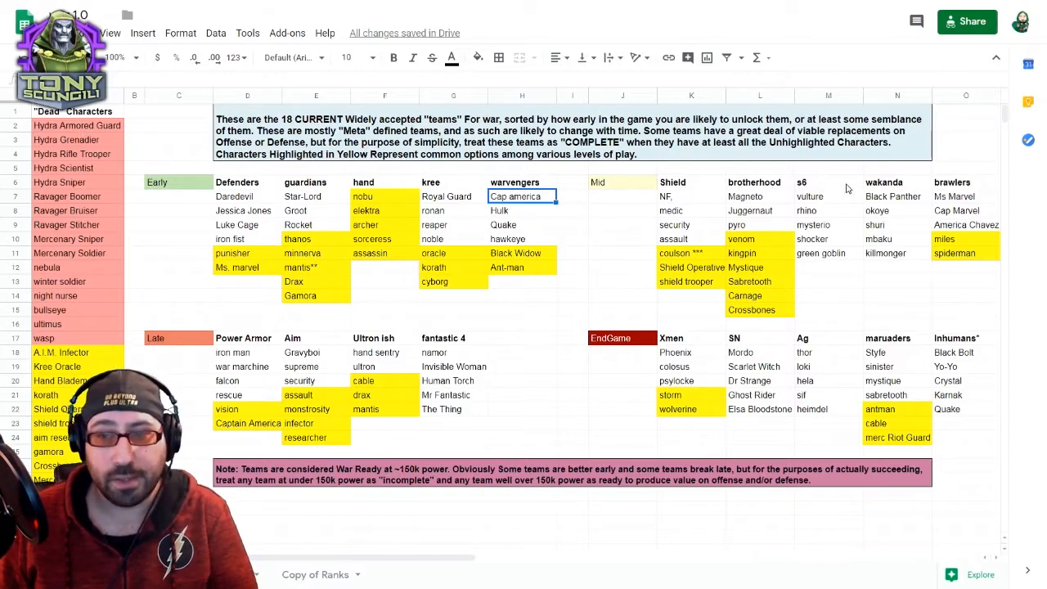
{"action": "mouse_move", "coordinate": [880, 216]}
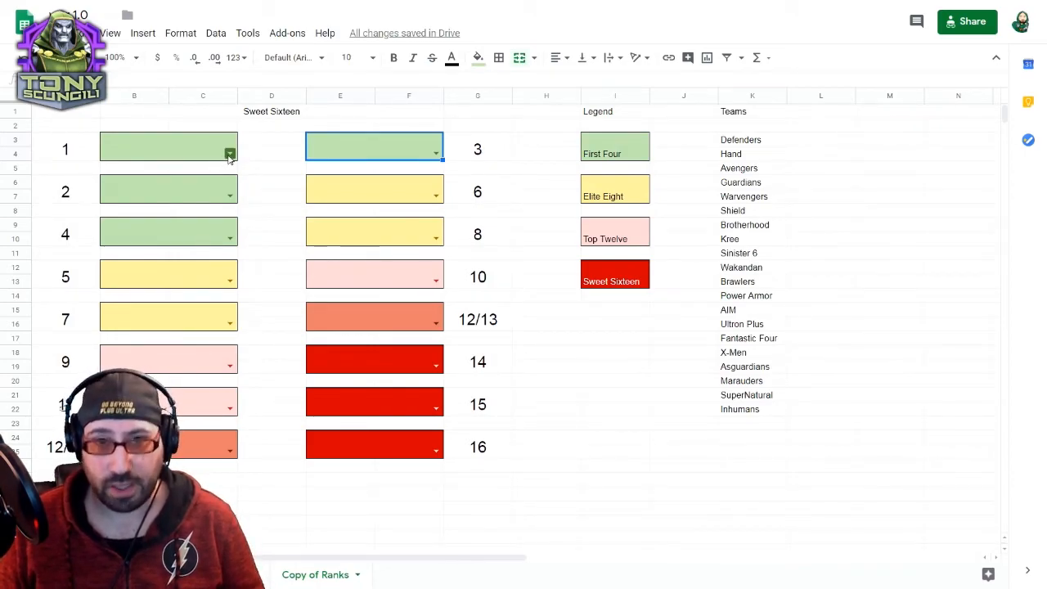
Step: Choose Defenders from the slot 1 dropdown of the Sweet Sixteen roster
{"action": "left_click", "coordinate": [229, 154]}
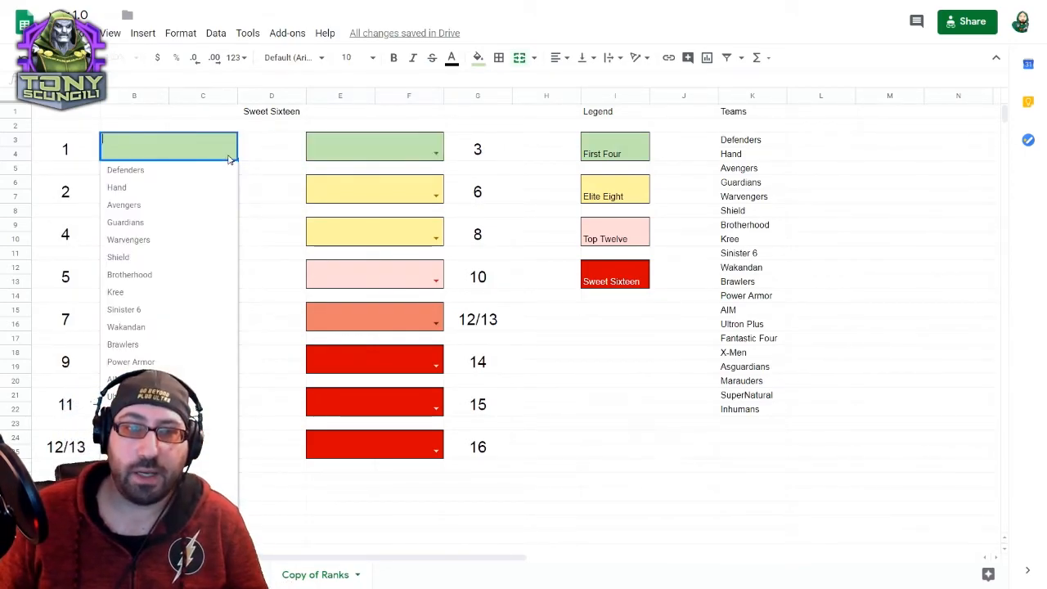
{"action": "left_click", "coordinate": [124, 169]}
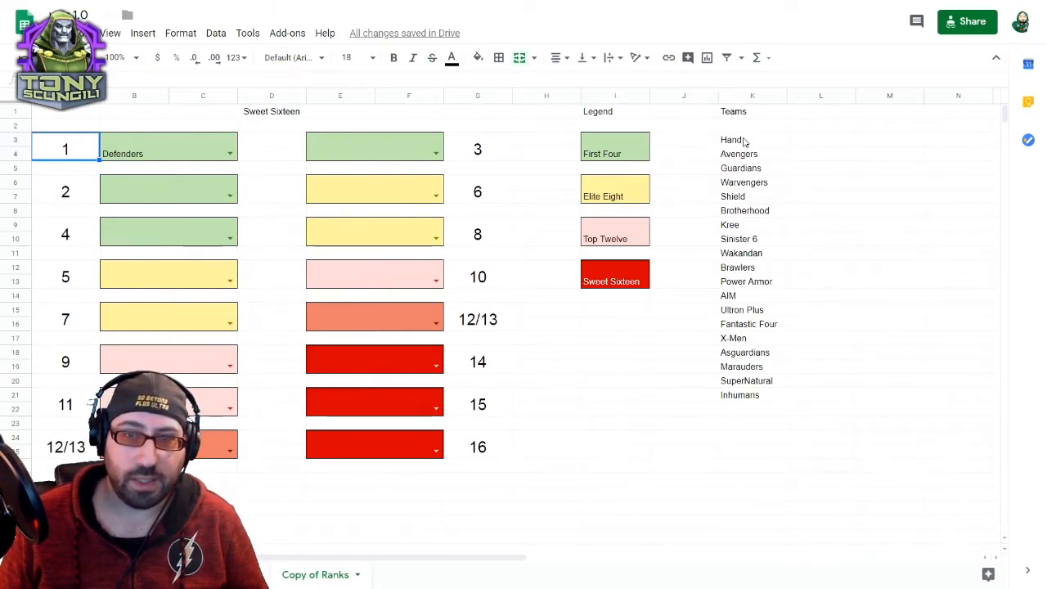
{"action": "mouse_move", "coordinate": [759, 188]}
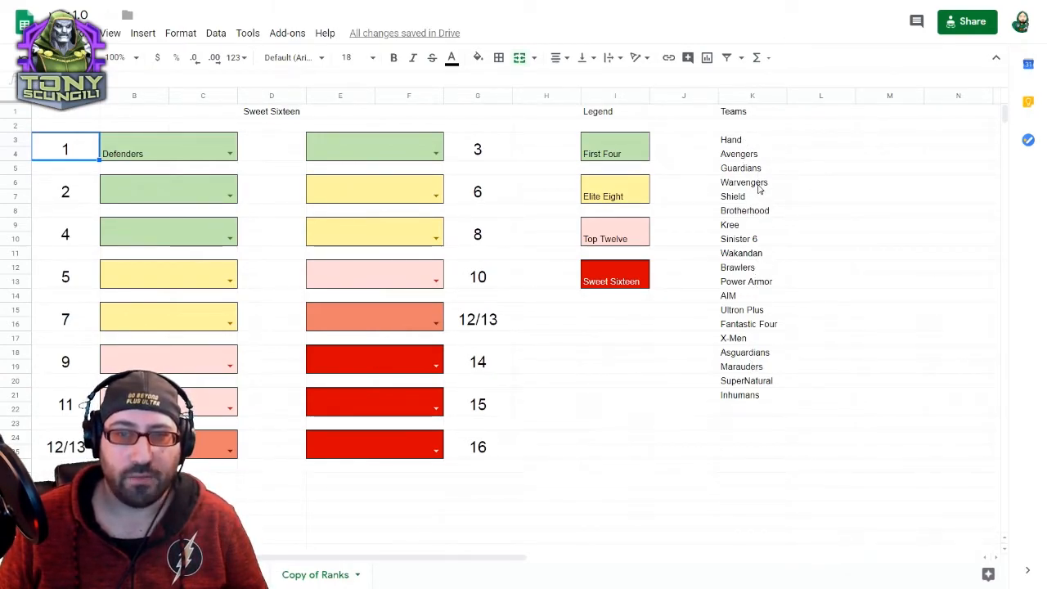
{"action": "left_click", "coordinate": [743, 181]}
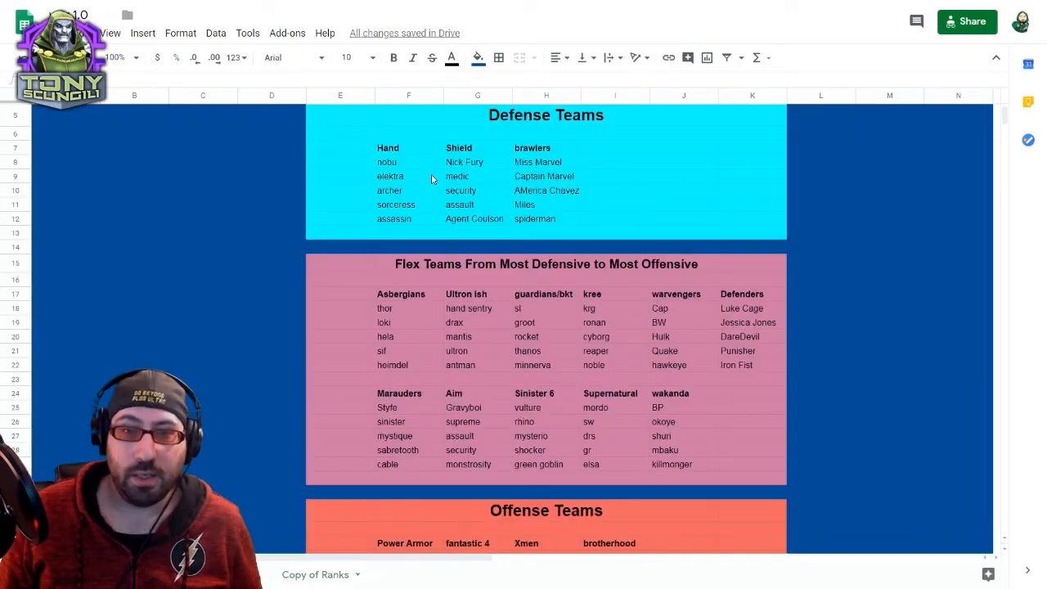
{"action": "mouse_move", "coordinate": [410, 192]}
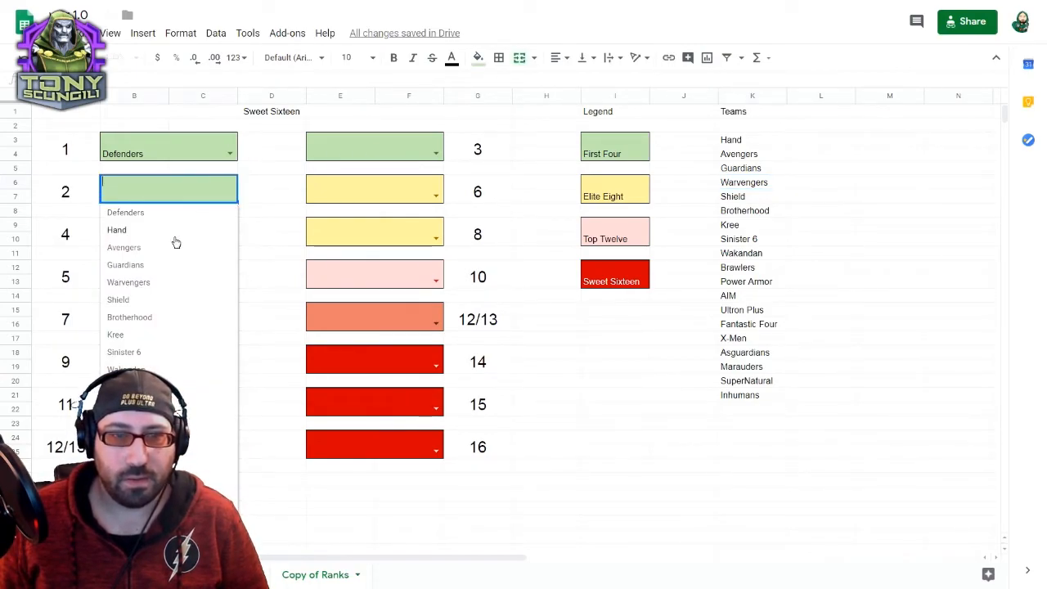
Step: Choose Hand from the slot 2 dropdown beneath Defenders
{"action": "left_click", "coordinate": [116, 229]}
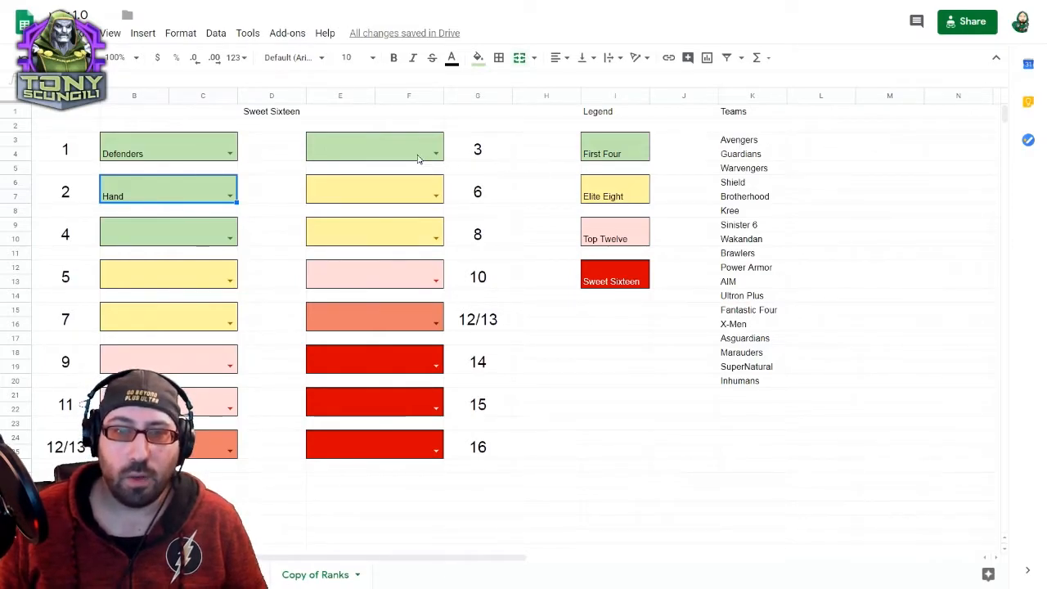
{"action": "mouse_move", "coordinate": [438, 160]}
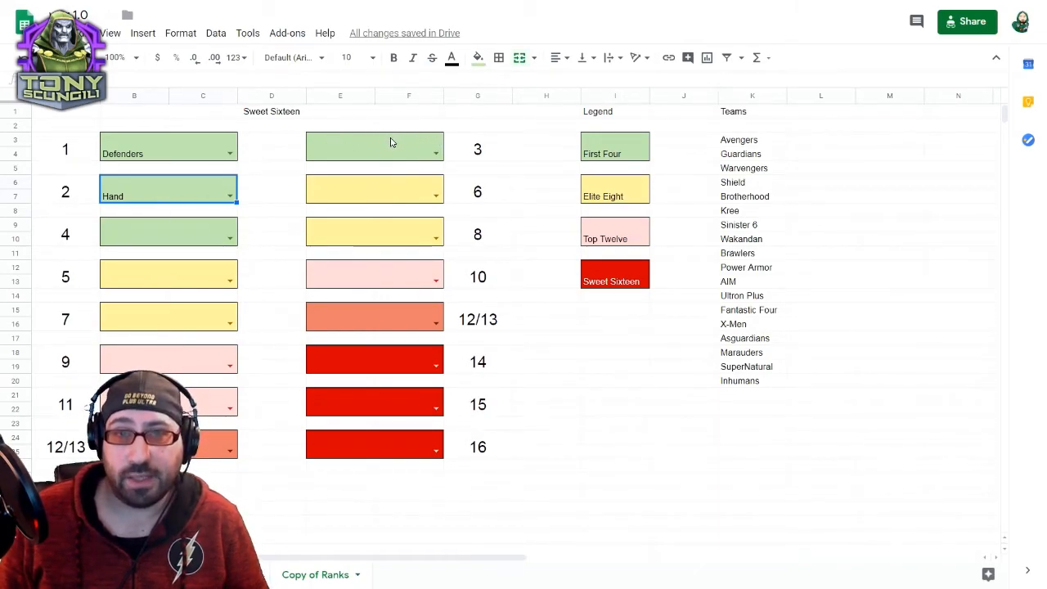
{"action": "mouse_move", "coordinate": [323, 438]}
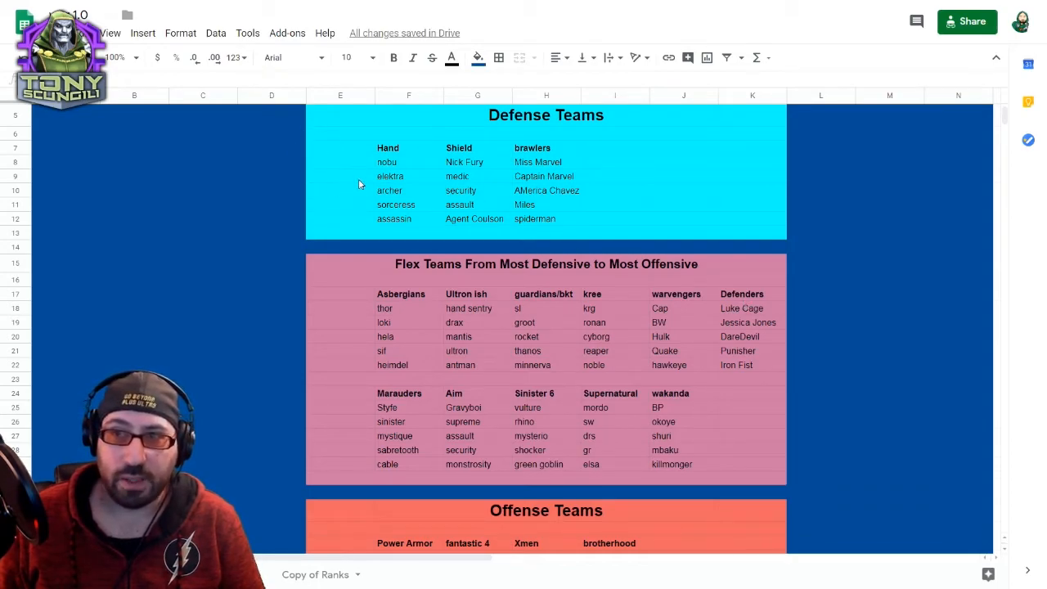
{"action": "mouse_move", "coordinate": [370, 203]}
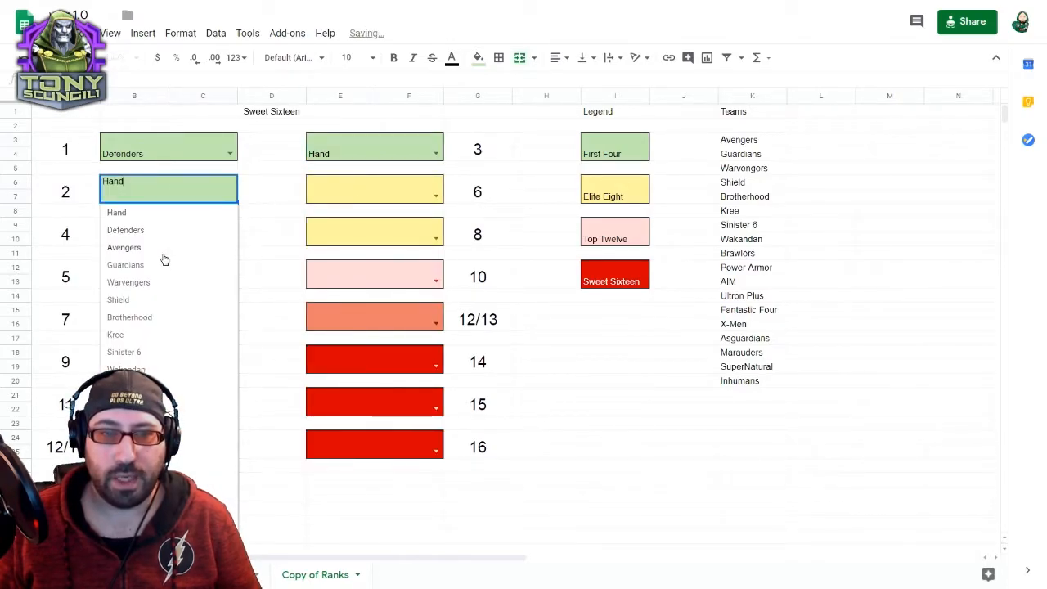
Step: Choose Avengers for the second slot and move on to the fourth slot's team choices
{"action": "left_click", "coordinate": [125, 247]}
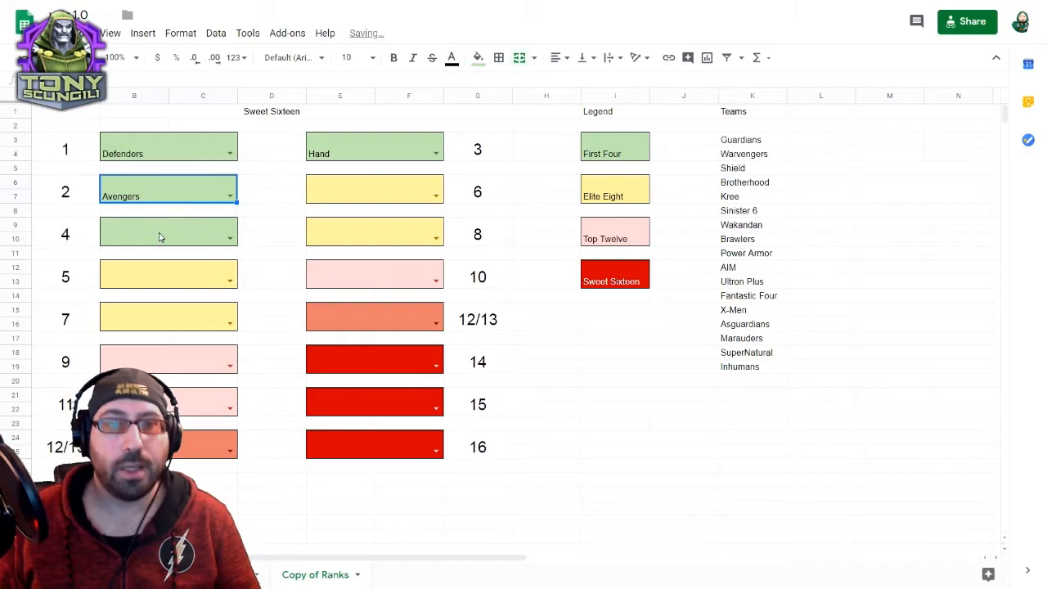
{"action": "left_click", "coordinate": [167, 232]}
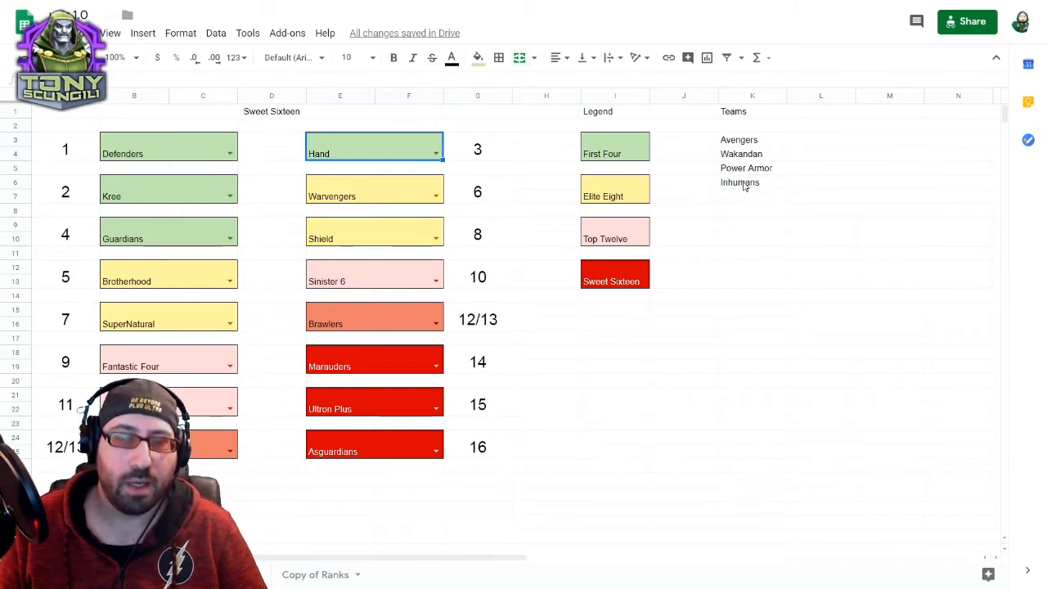
{"action": "mouse_move", "coordinate": [386, 196]}
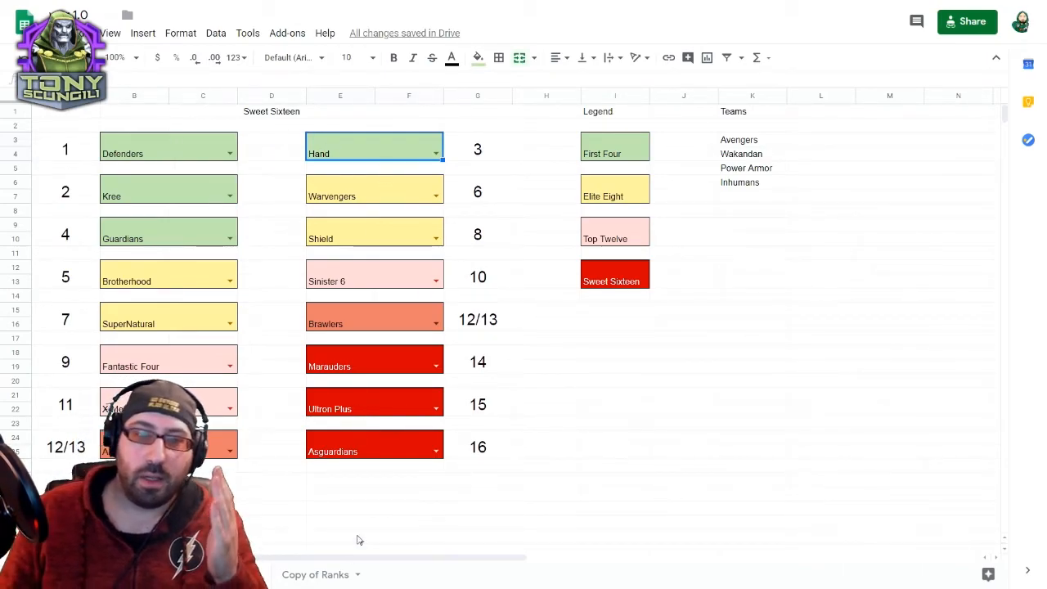
{"action": "mouse_move", "coordinate": [350, 161]}
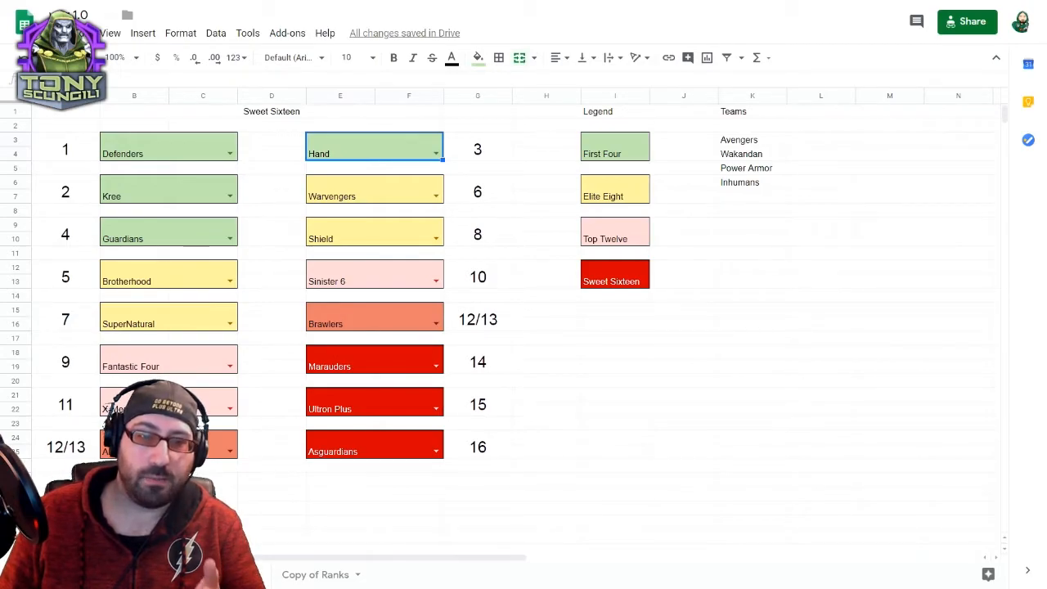
Step: Scroll down the team chart sheet to review the groupings
{"action": "scroll", "scroll_direction": "down", "scroll_amount": 3}
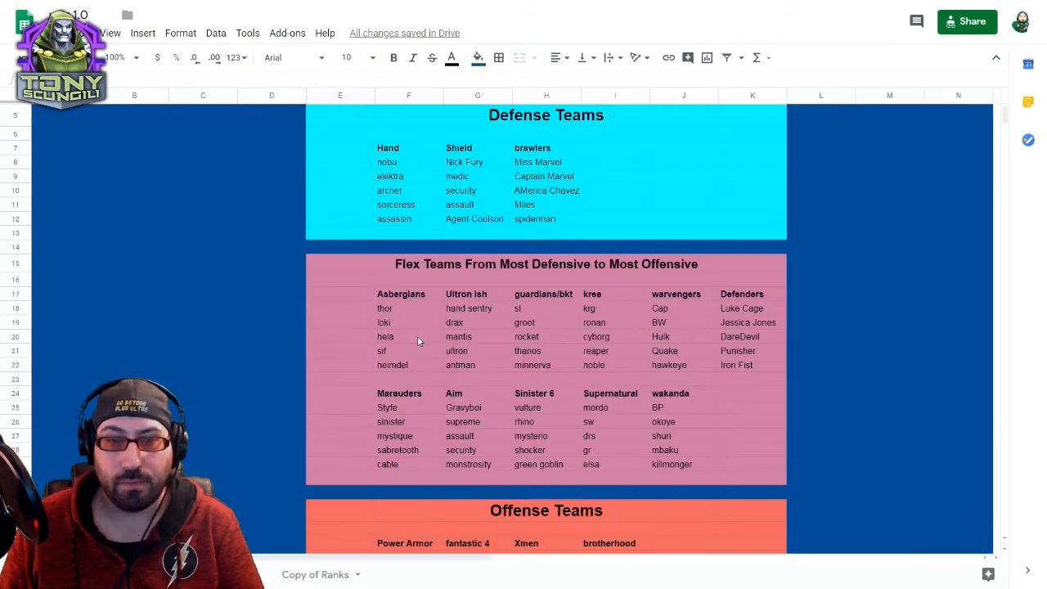
{"action": "scroll", "scroll_direction": "down", "scroll_amount": 3}
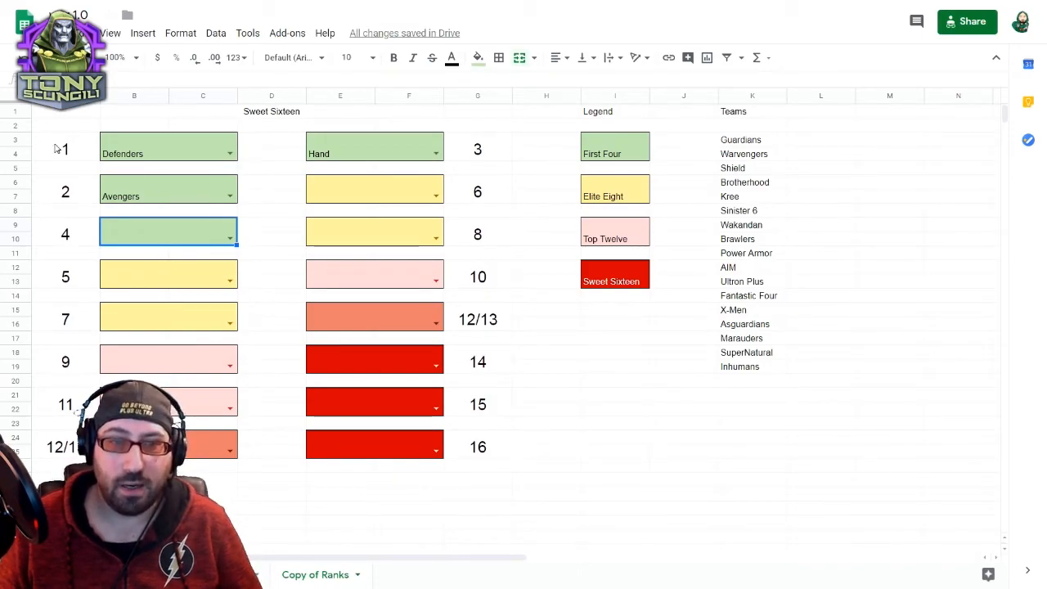
Step: Enter Avengers in the fourth slot and put Kree into slot 6
{"action": "left_click", "coordinate": [66, 189]}
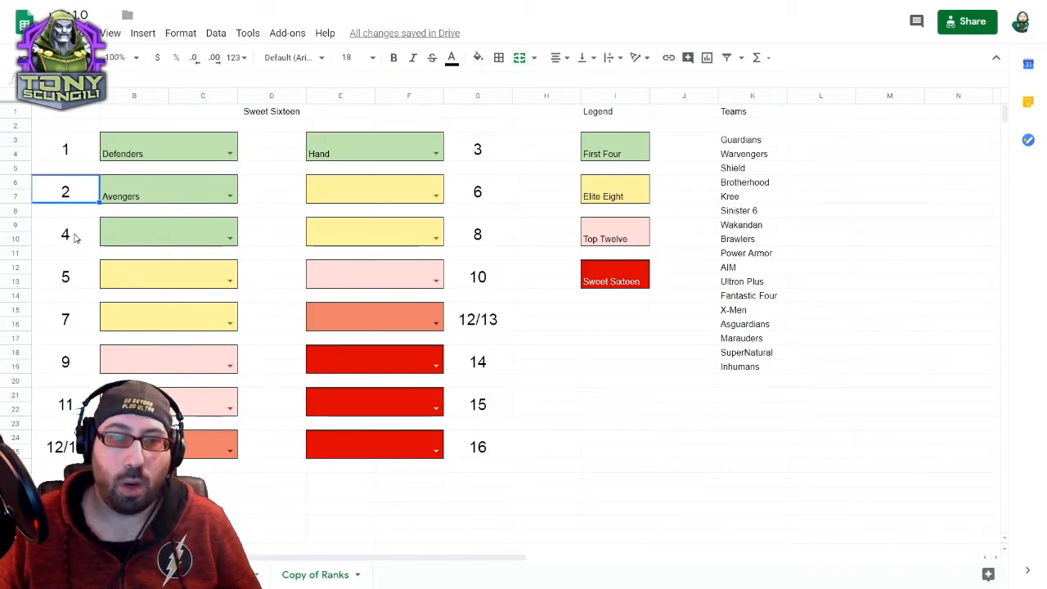
{"action": "left_click", "coordinate": [66, 235]}
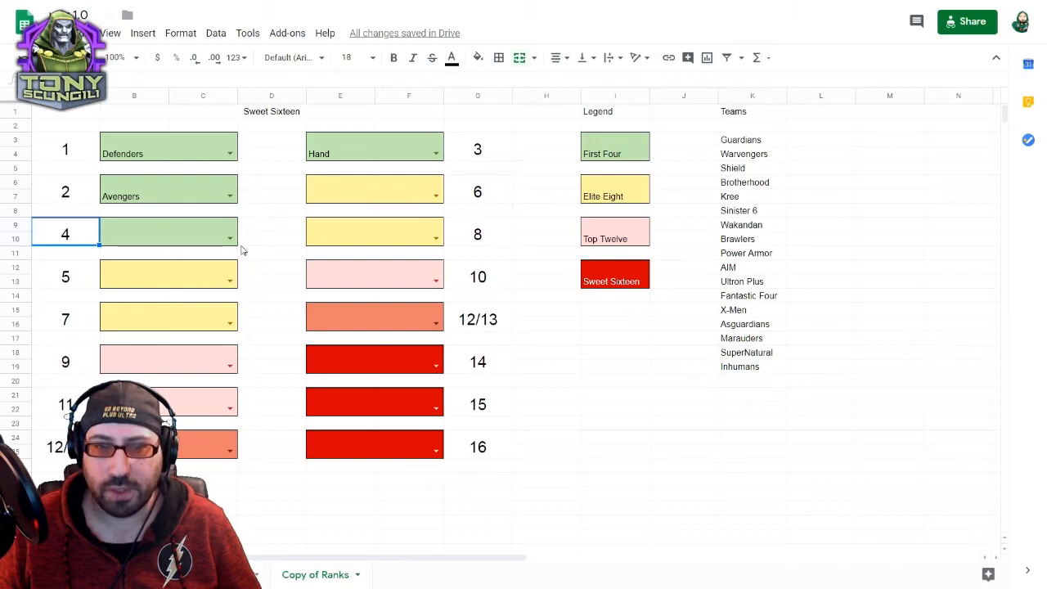
{"action": "type", "text": "Avengers"}
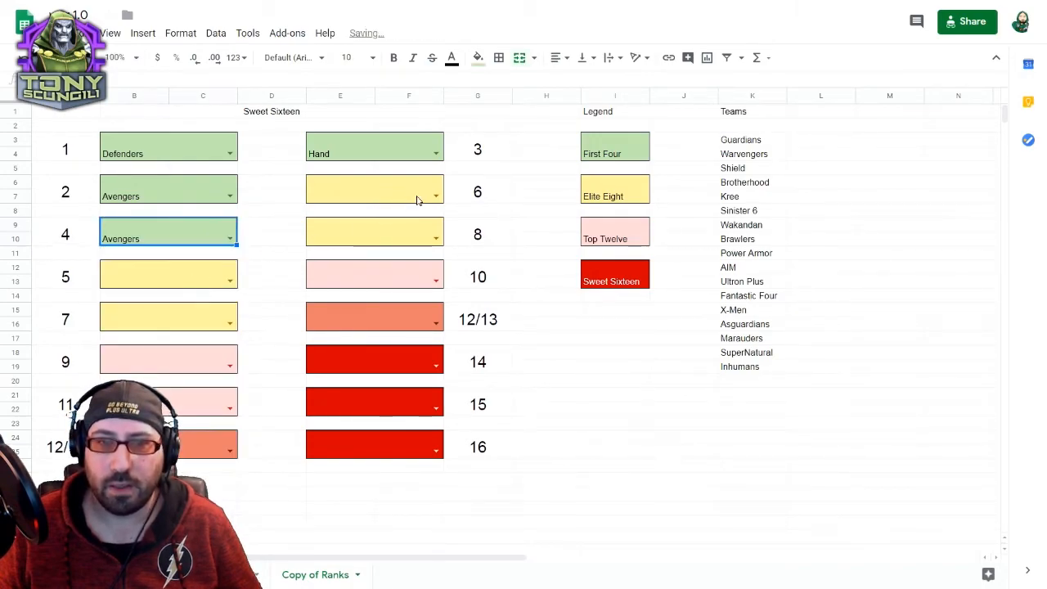
{"action": "left_click", "coordinate": [435, 190]}
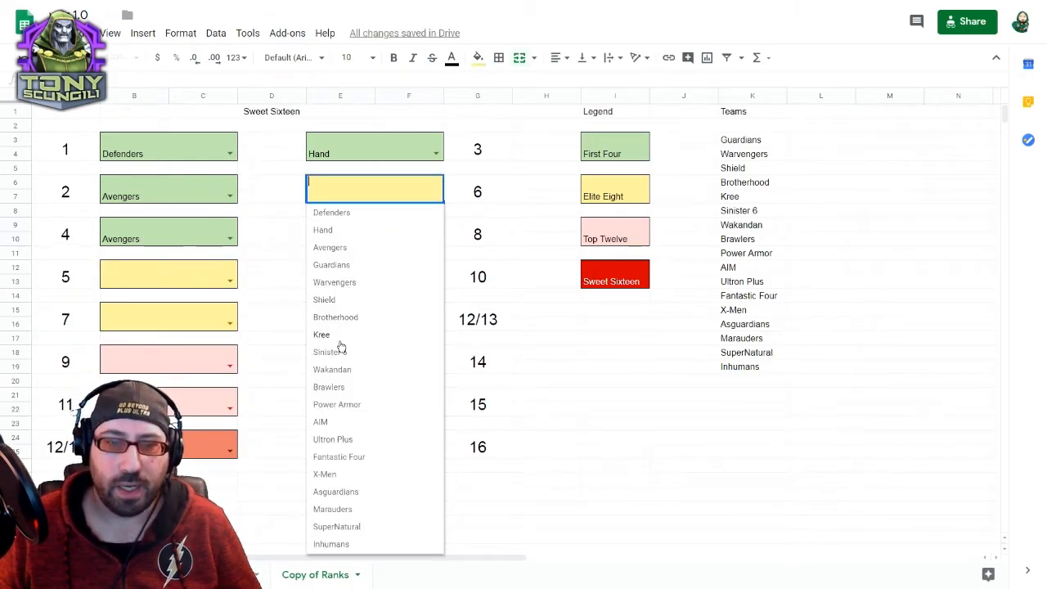
{"action": "left_click", "coordinate": [320, 334]}
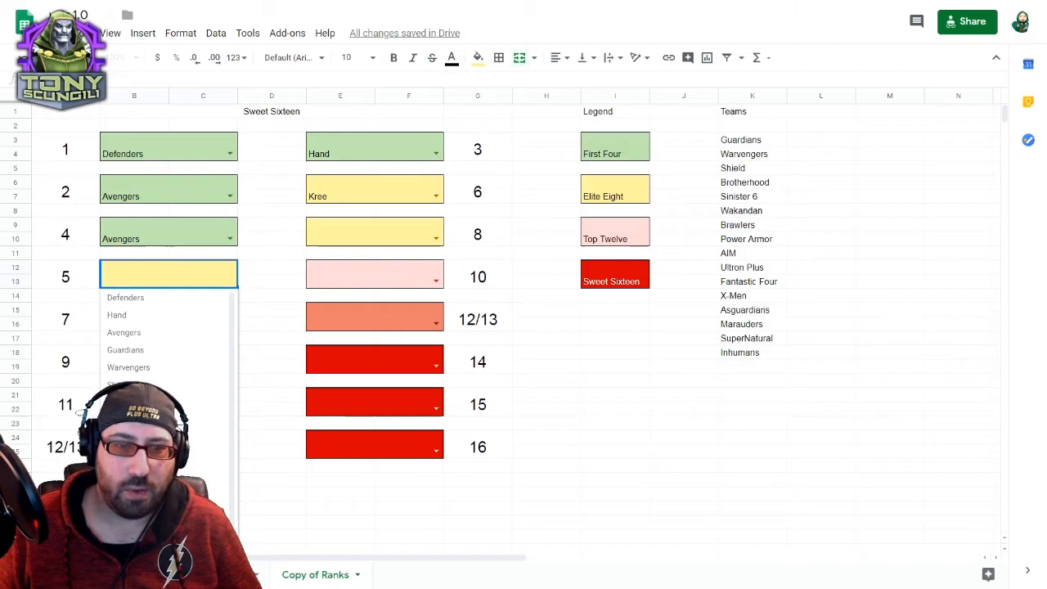
Step: Put Sinister 6 into slot 5, Shield into slot 10 and AIM into slot 8
{"action": "left_click", "coordinate": [124, 332]}
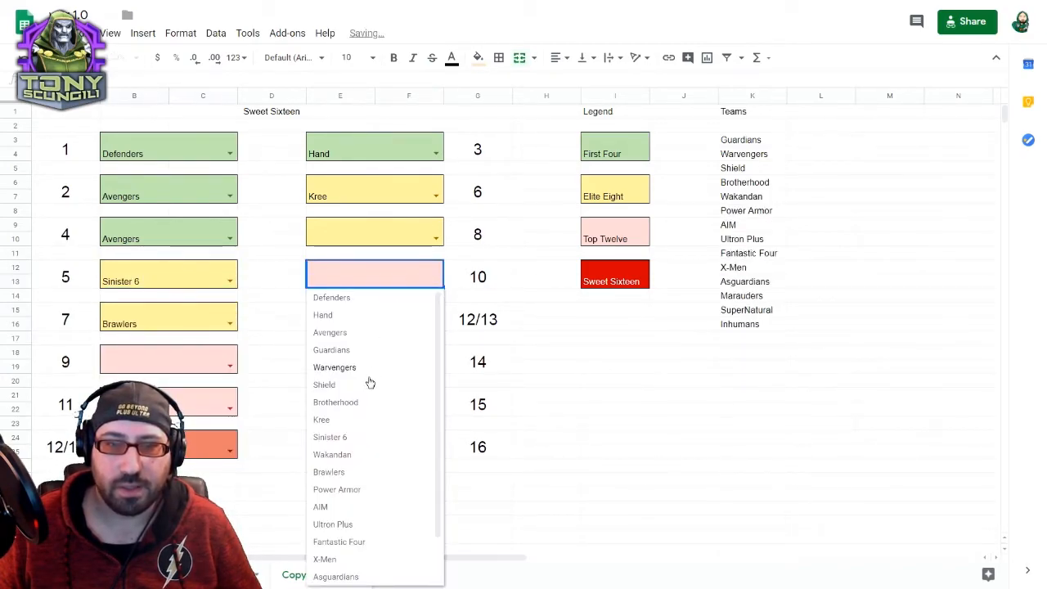
{"action": "left_click", "coordinate": [324, 384]}
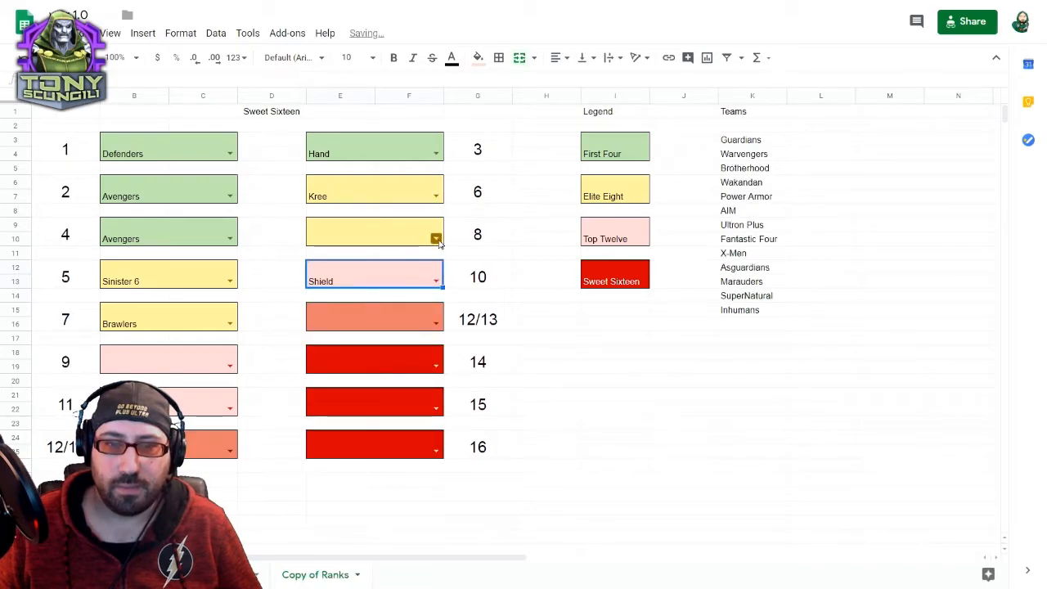
{"action": "left_click", "coordinate": [373, 239]}
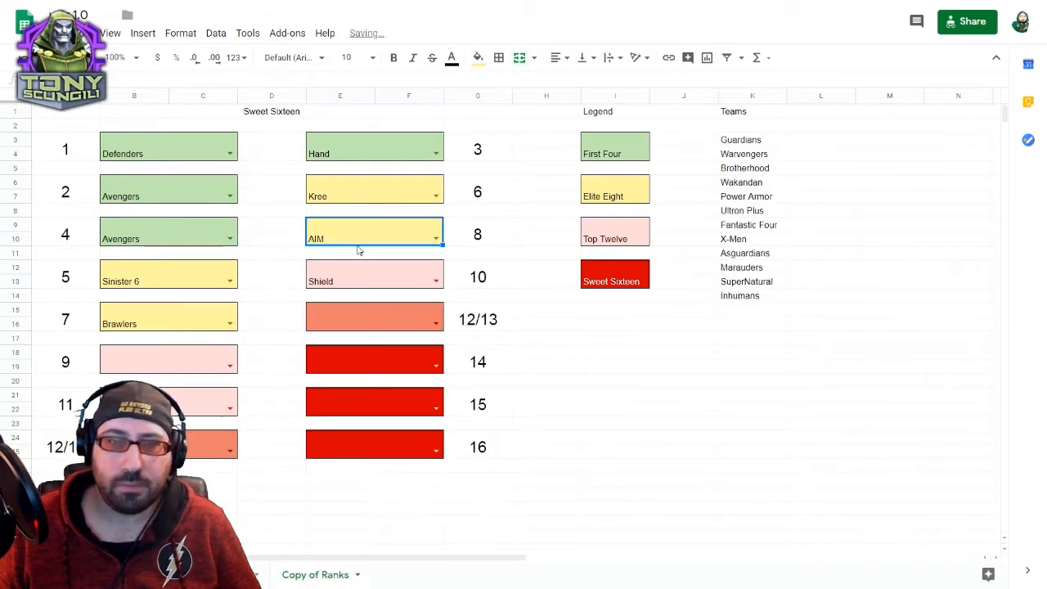
{"action": "mouse_move", "coordinate": [409, 339]}
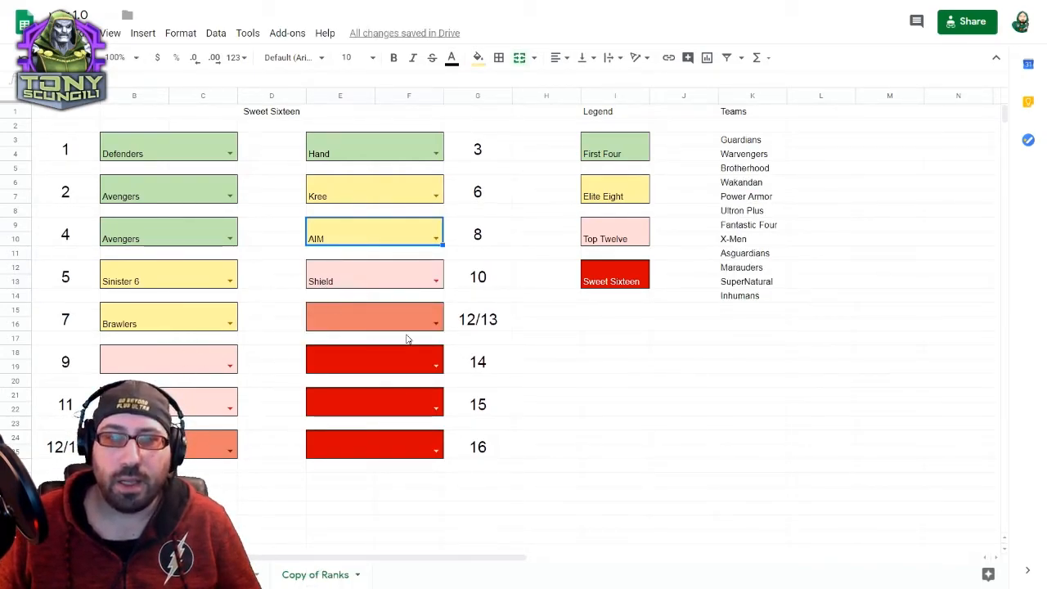
{"action": "left_click", "coordinate": [167, 360]}
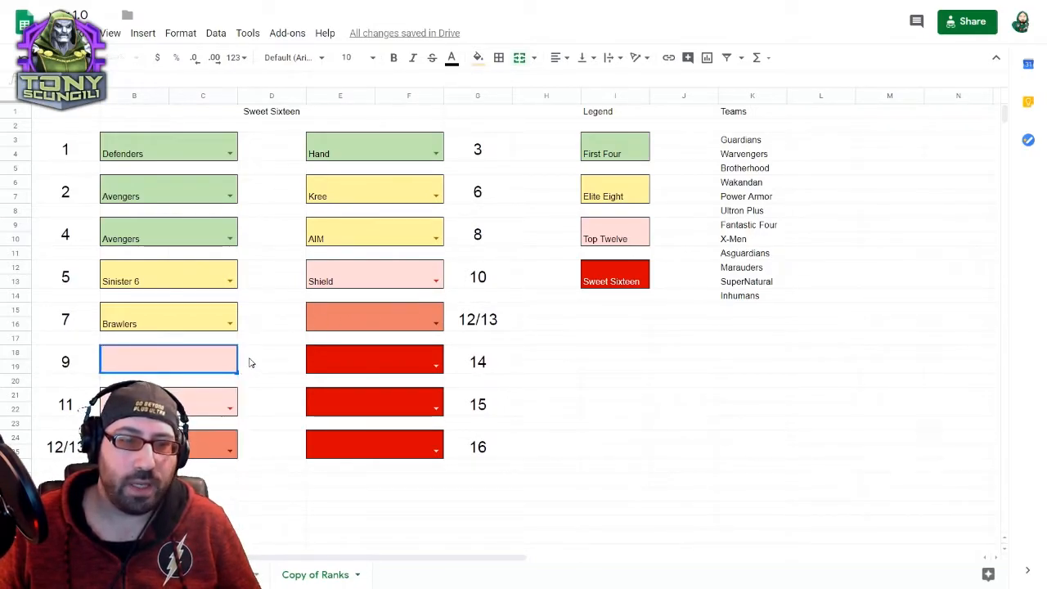
{"action": "left_click", "coordinate": [272, 361]}
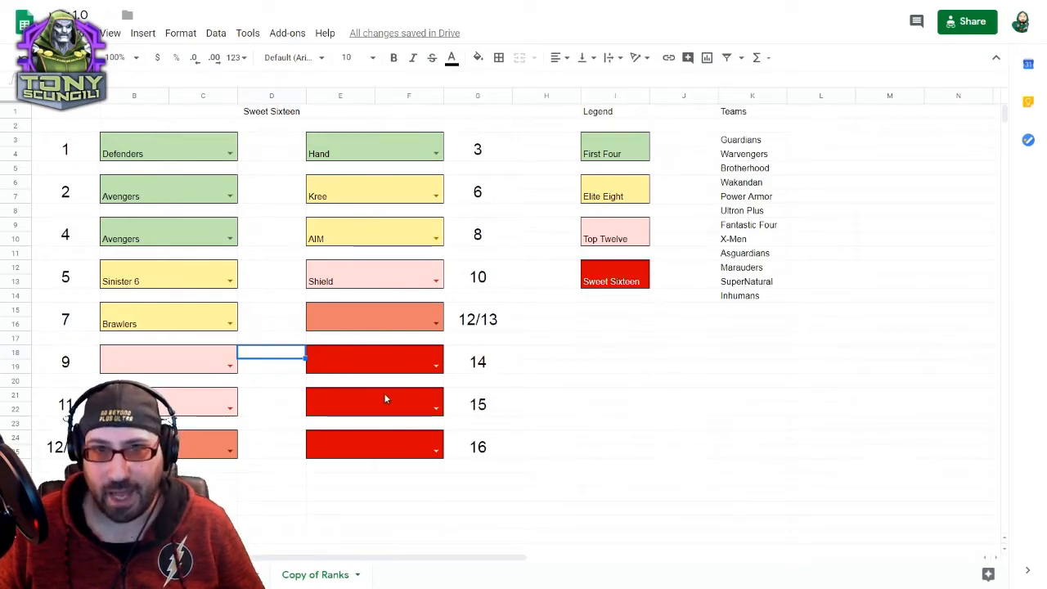
{"action": "mouse_move", "coordinate": [351, 351]}
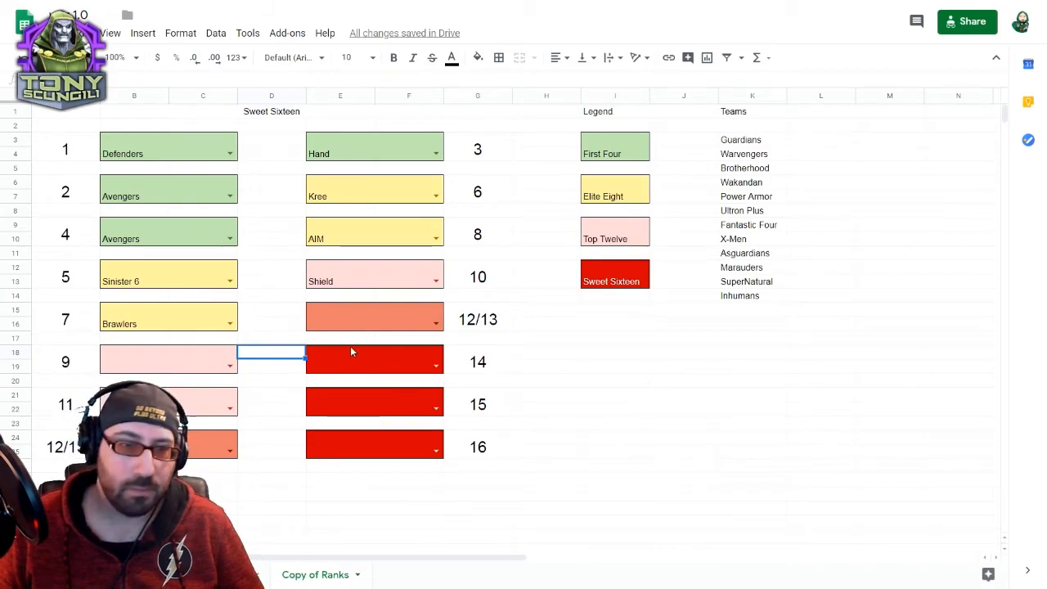
{"action": "mouse_move", "coordinate": [211, 412]}
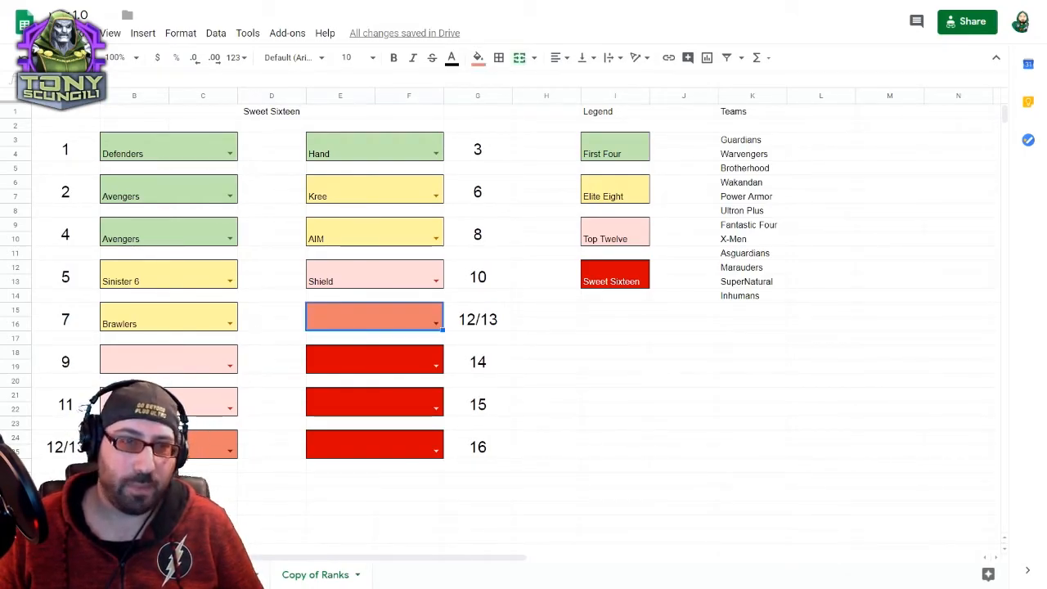
{"action": "mouse_move", "coordinate": [608, 229]}
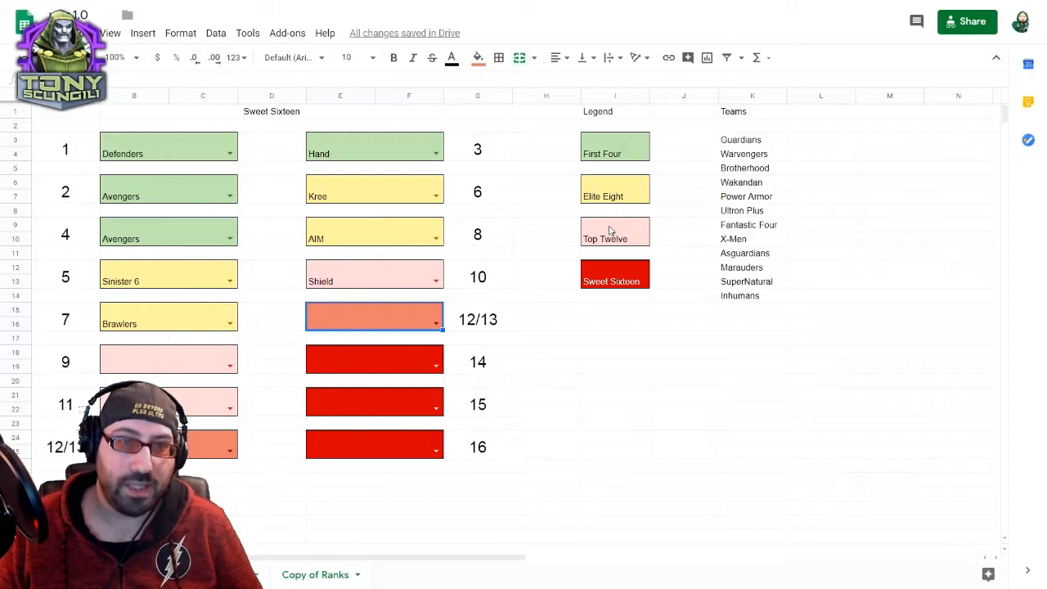
{"action": "mouse_move", "coordinate": [772, 169]}
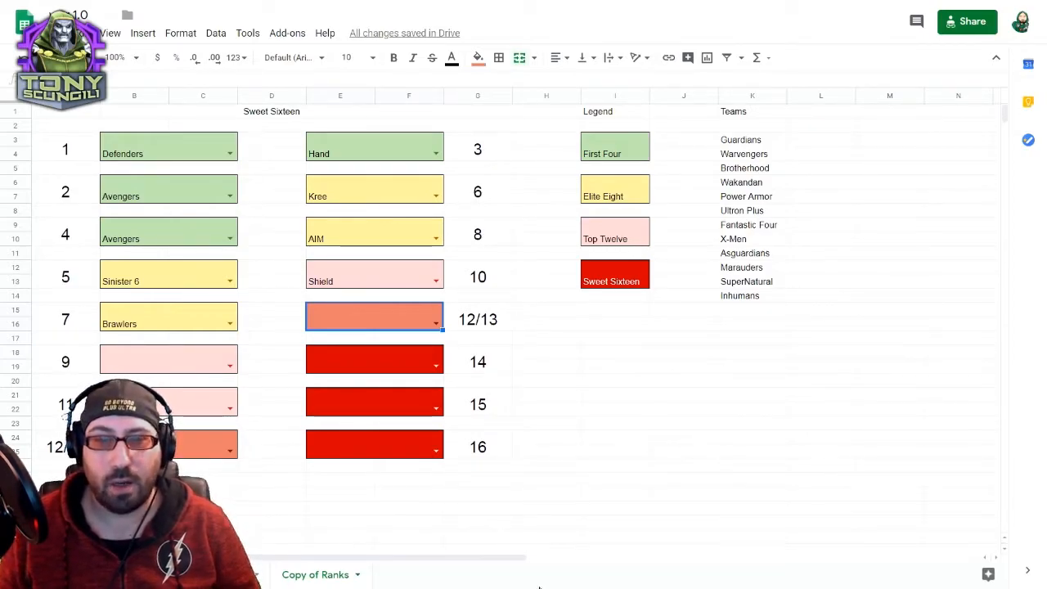
{"action": "mouse_move", "coordinate": [350, 347]}
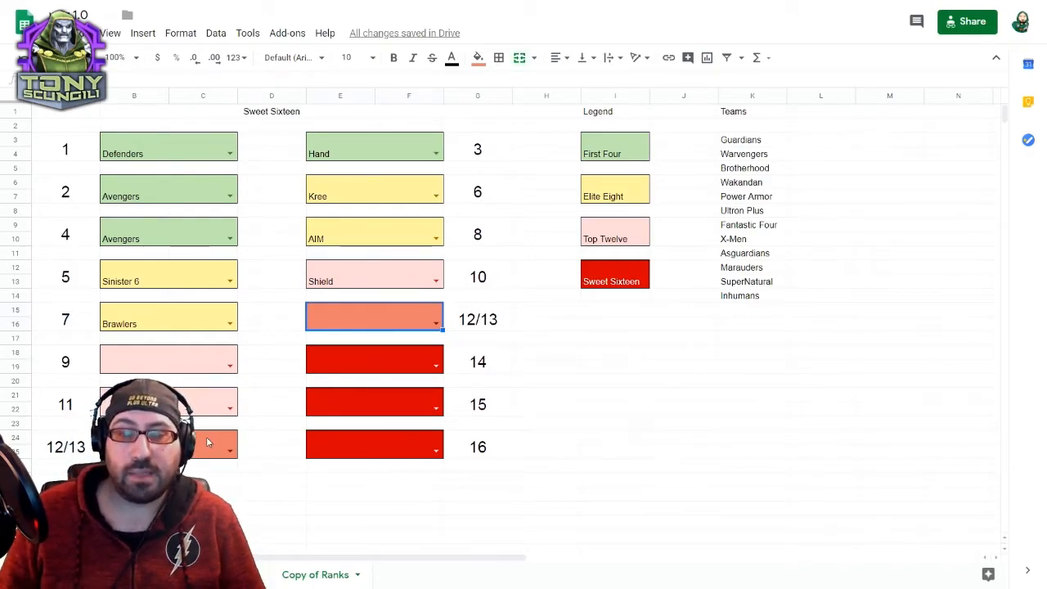
Step: Select a cell in the War Teams Usage Evaluation listing
{"action": "left_click", "coordinate": [615, 274]}
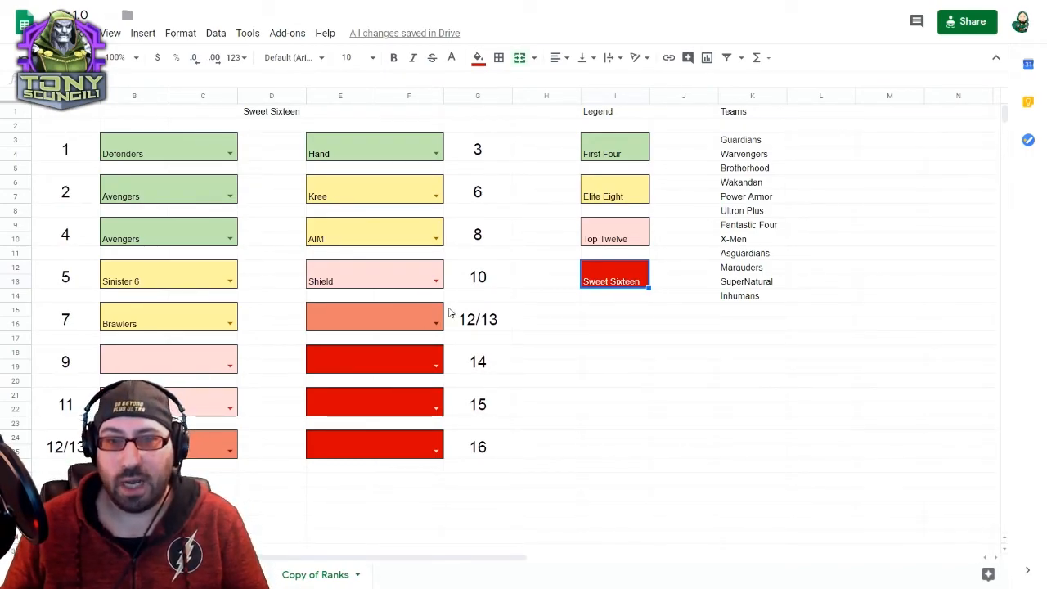
{"action": "mouse_move", "coordinate": [366, 255]}
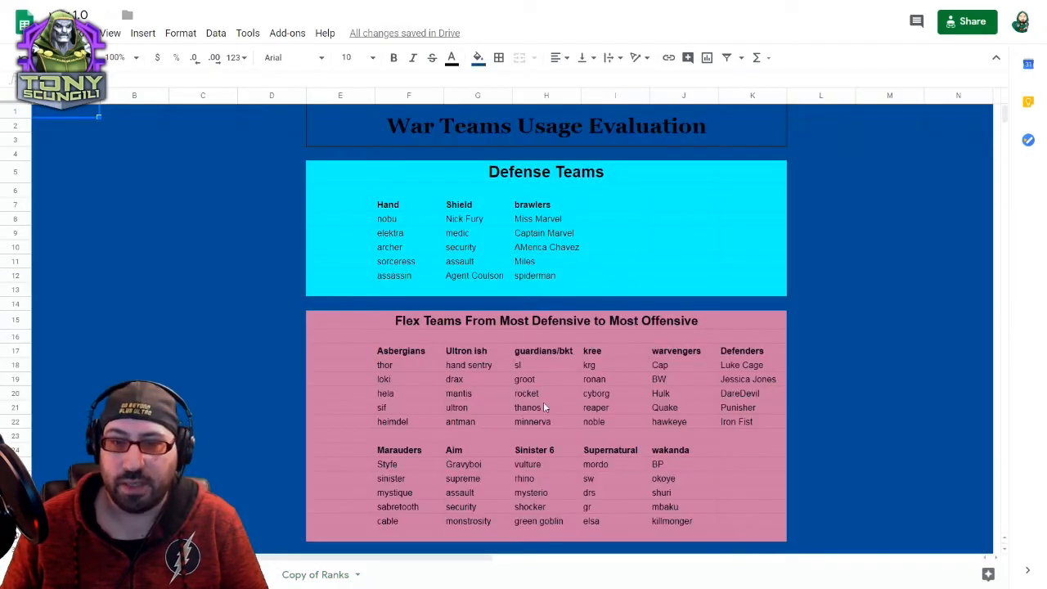
Step: Scroll down the evaluation sheet through the defense and flex groupings
{"action": "scroll", "scroll_direction": "down", "scroll_amount": 3}
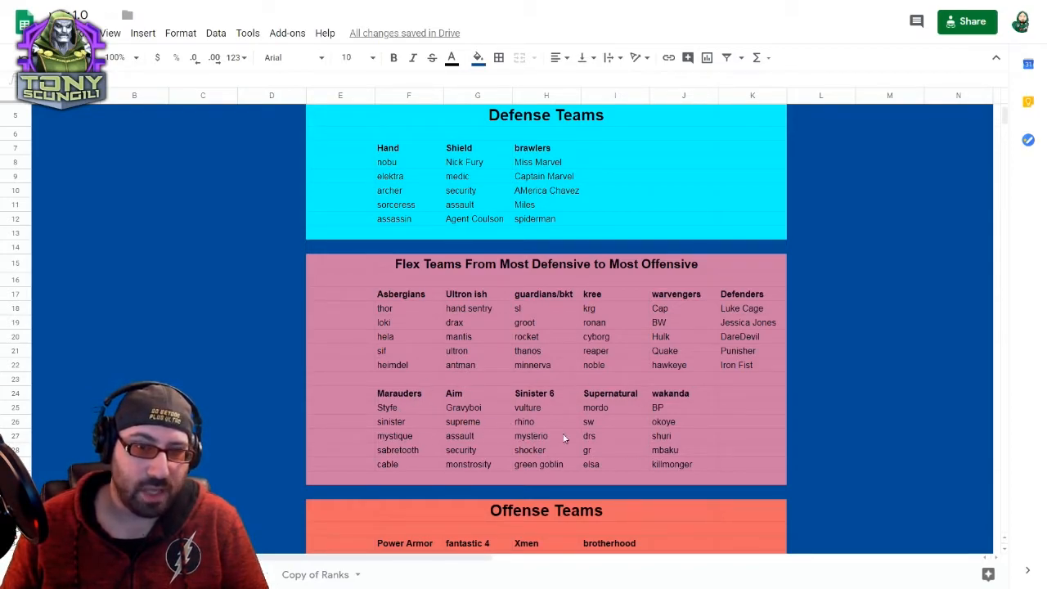
{"action": "mouse_move", "coordinate": [440, 500]}
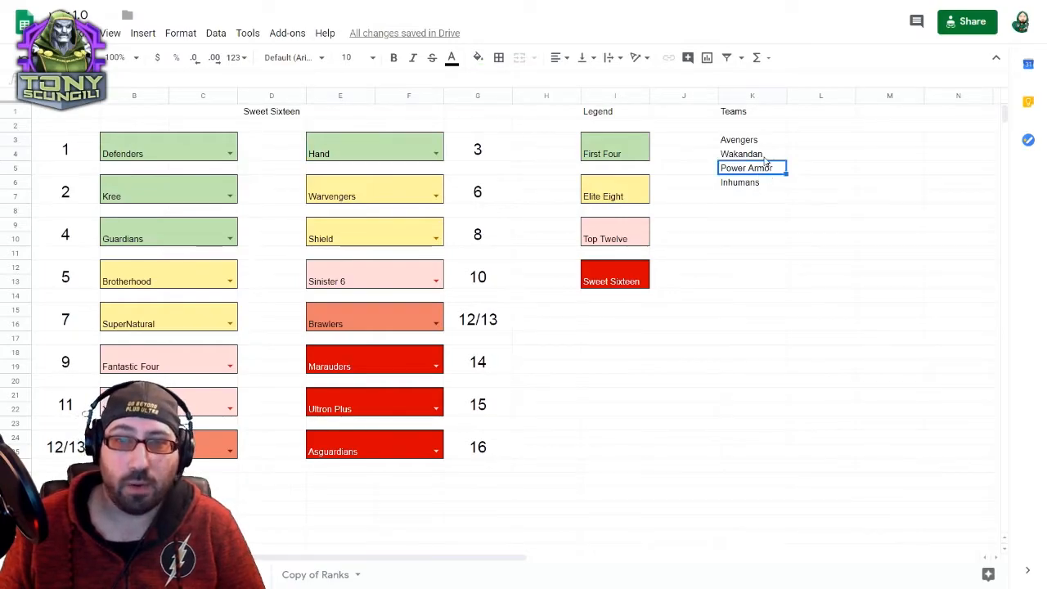
Step: Select Inhumans in the remaining teams list, then the slot 1 cell of the grid
{"action": "left_click", "coordinate": [739, 182]}
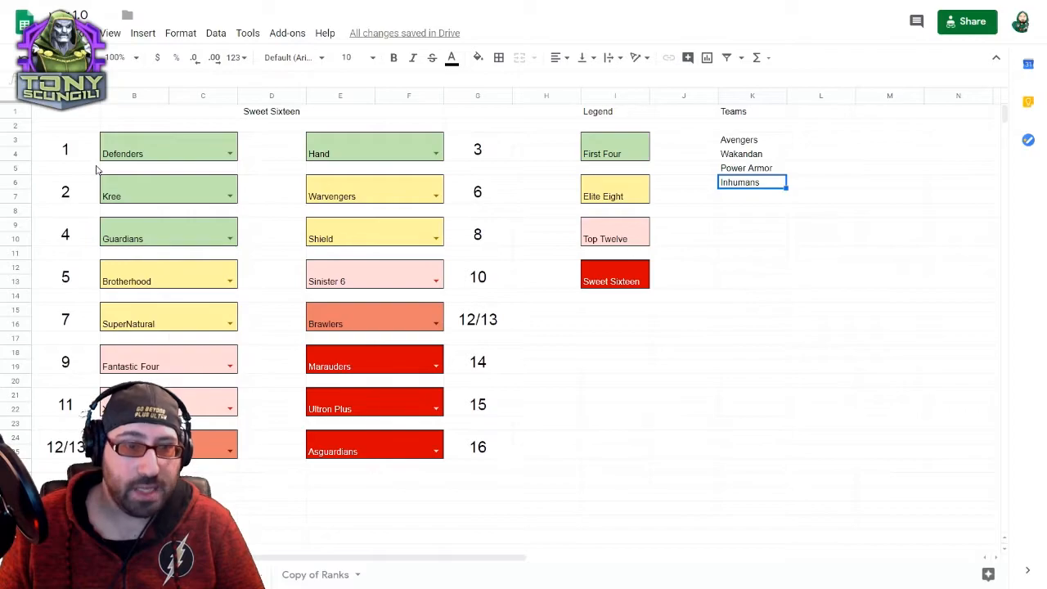
{"action": "mouse_move", "coordinate": [118, 177]}
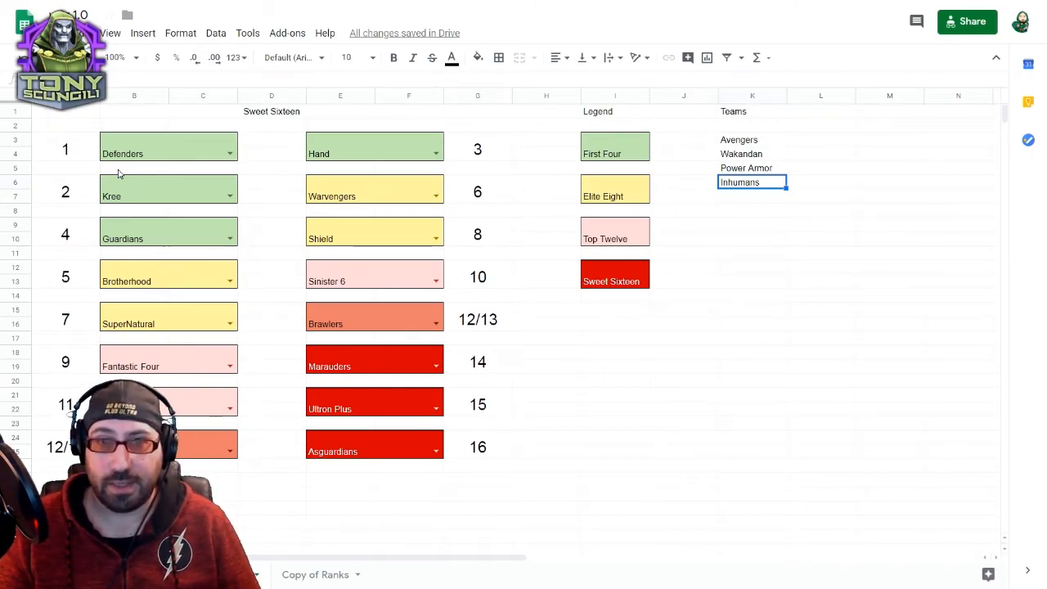
{"action": "mouse_move", "coordinate": [153, 164]}
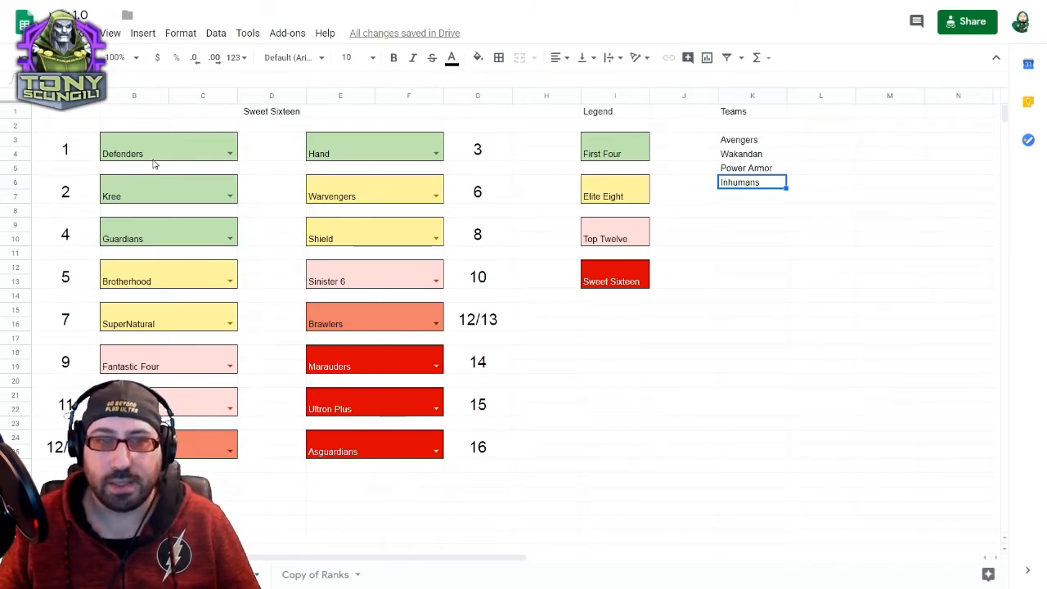
{"action": "left_click", "coordinate": [167, 153]}
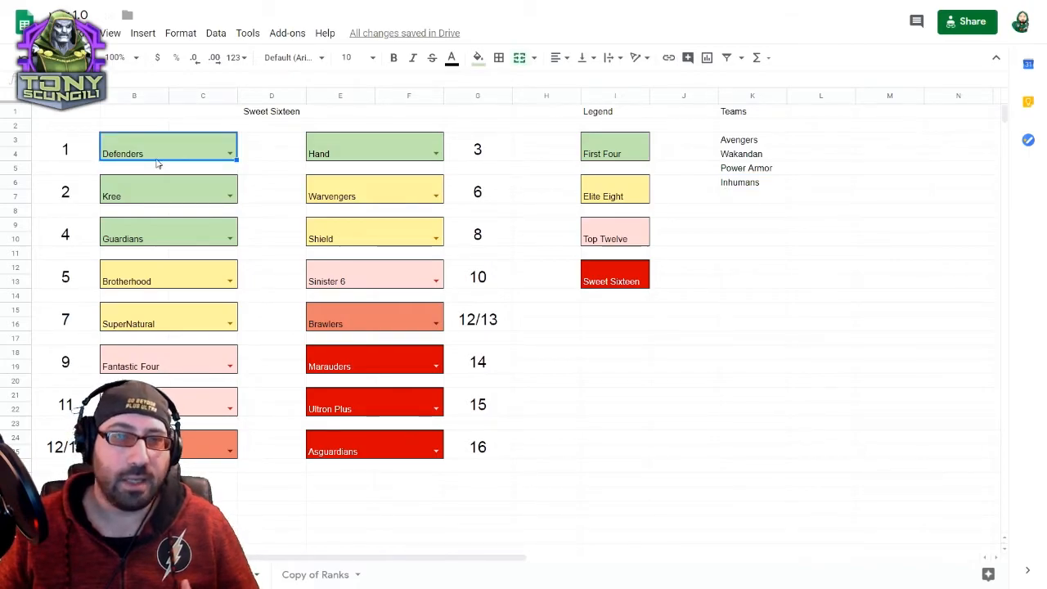